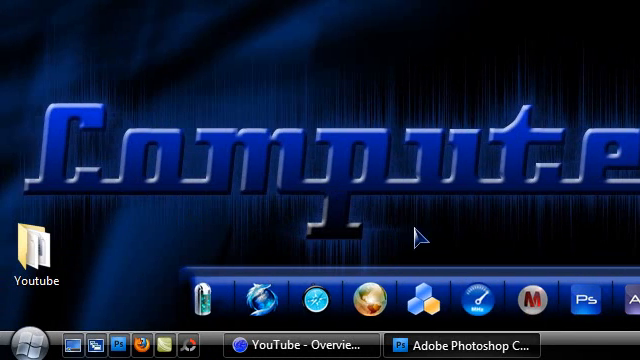
- Show the RocketDock program folder with its Skins subfolder in Explorer
click(20, 338)
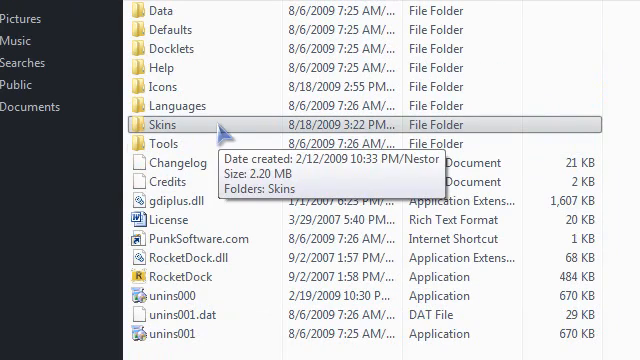
- Browse the Skins folder and locate the Aero Milk skin among the installed skins
double_click(172, 124)
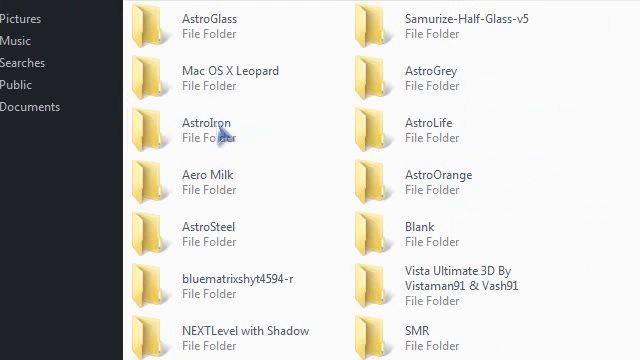
click(208, 180)
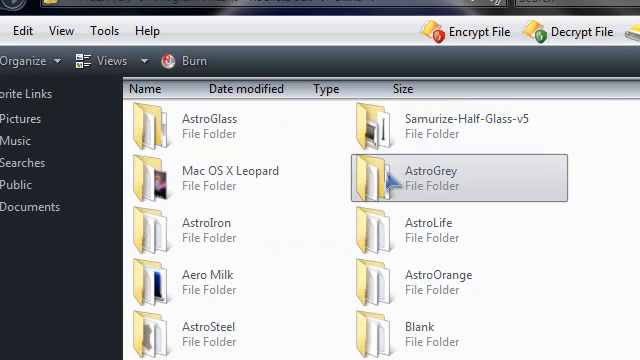
mouse_move(200, 224)
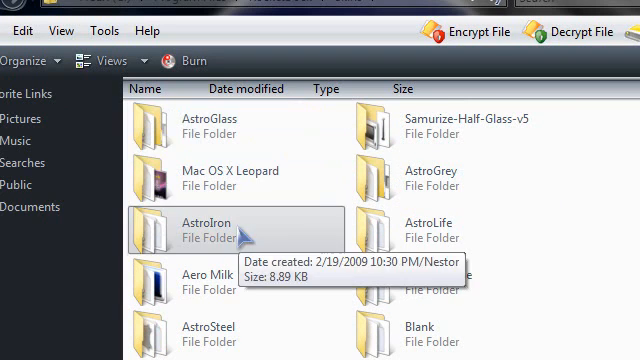
scroll(down, 3)
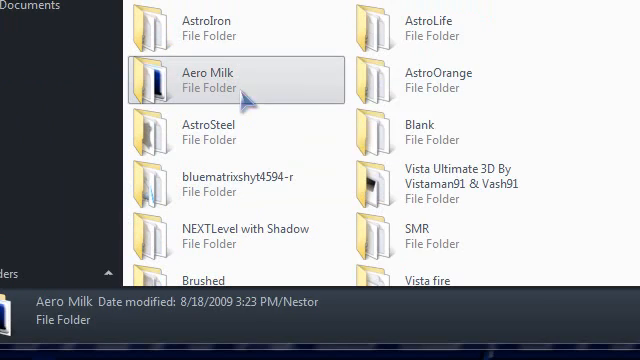
right_click(238, 84)
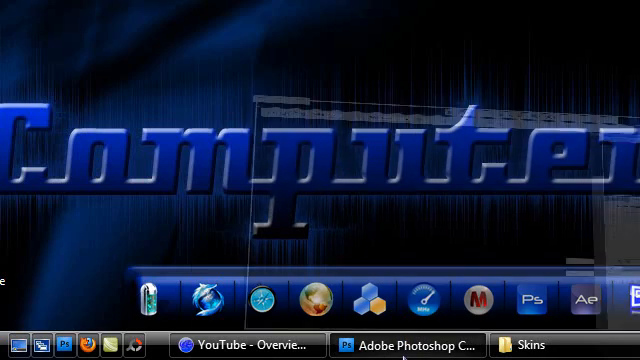
- Load Aeroglass.png from the Aero Milk skin folder into Photoshop
click(408, 344)
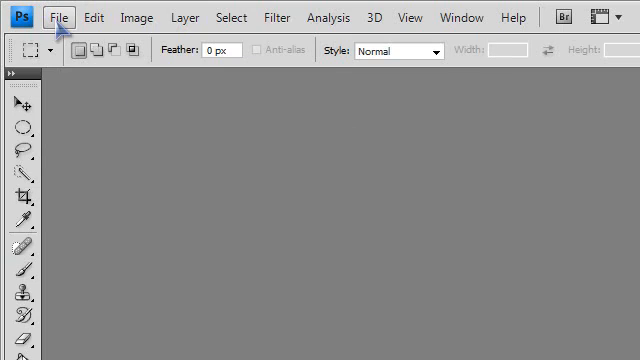
click(62, 16)
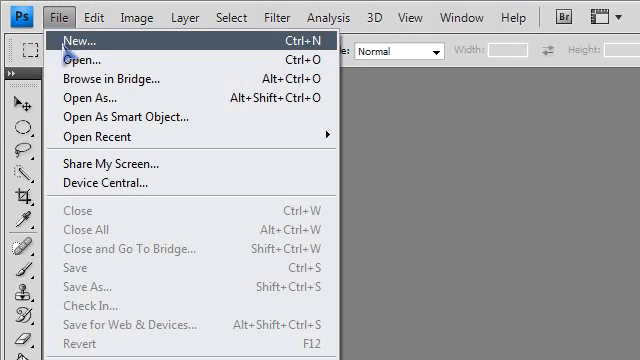
click(84, 60)
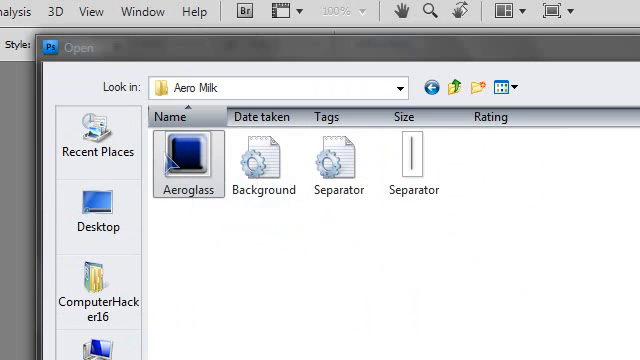
mouse_move(188, 160)
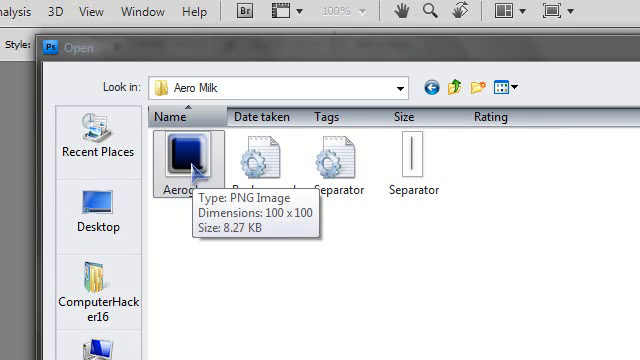
double_click(184, 156)
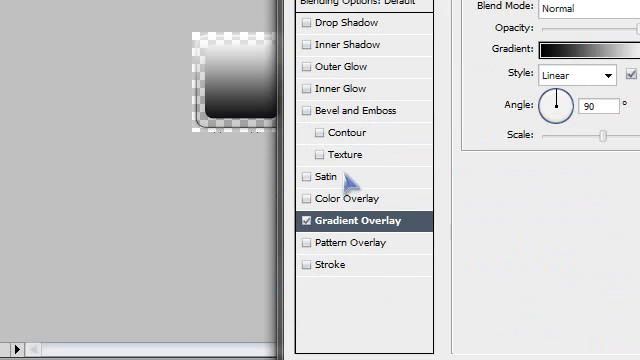
mouse_move(344, 114)
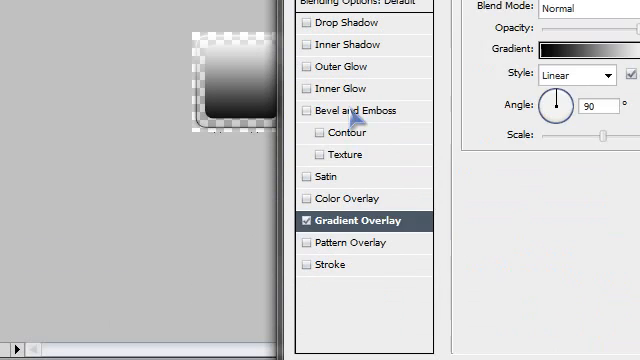
- Add Bevel and Emboss with Contour over the red gradient overlay and apply the layer style
click(344, 132)
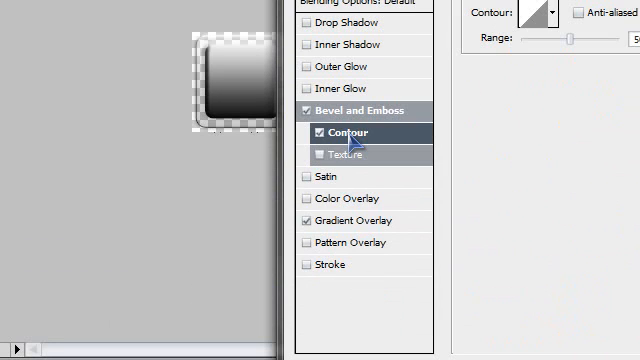
click(356, 218)
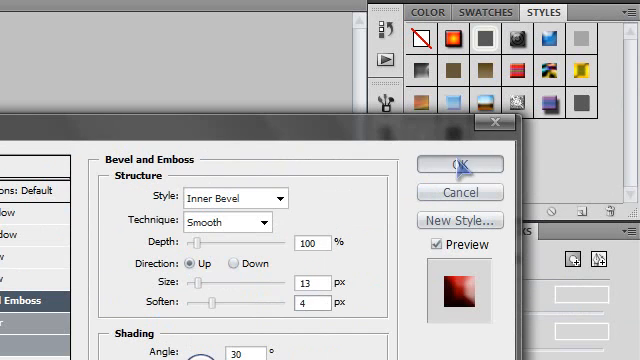
click(460, 164)
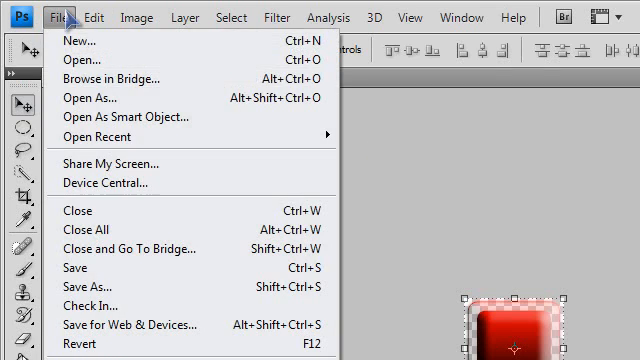
- Overwrite Aeroglass.png with the red image and quit Photoshop discarding other changes
click(88, 290)
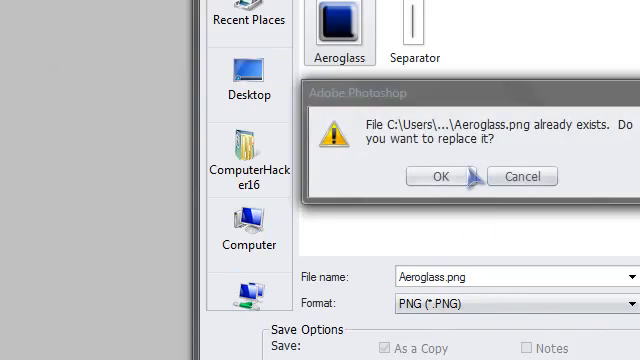
click(438, 176)
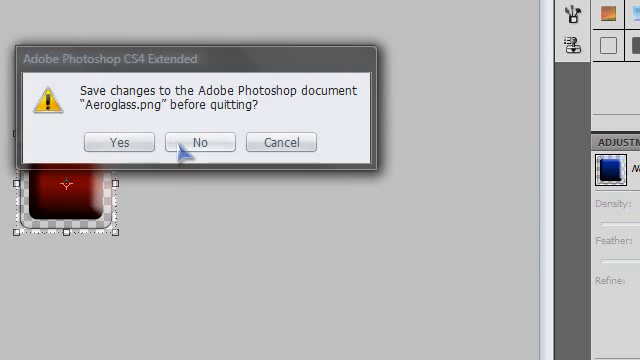
click(198, 142)
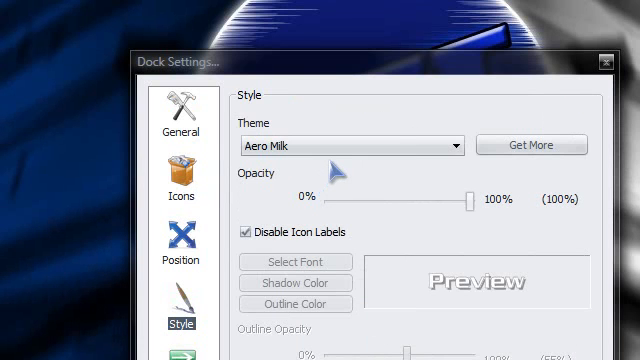
- Reselect the Aero Milk theme and confirm Dock Settings so the dock turns red
click(456, 144)
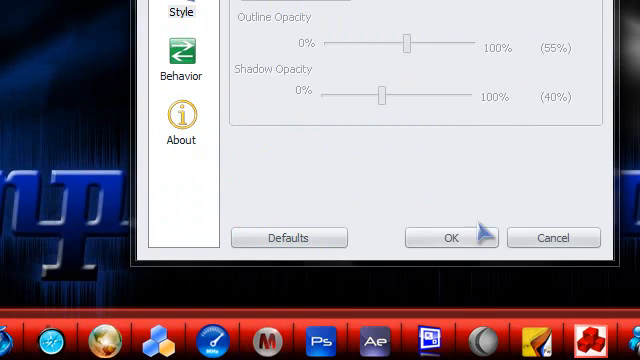
click(450, 238)
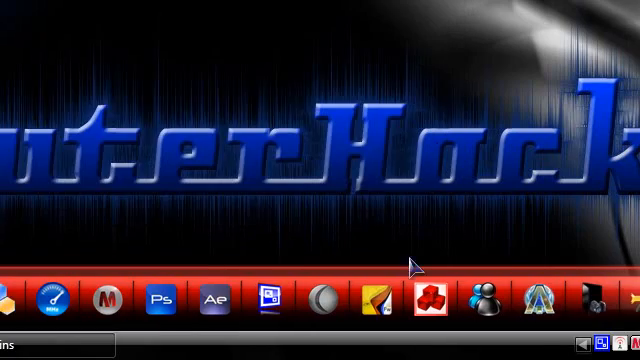